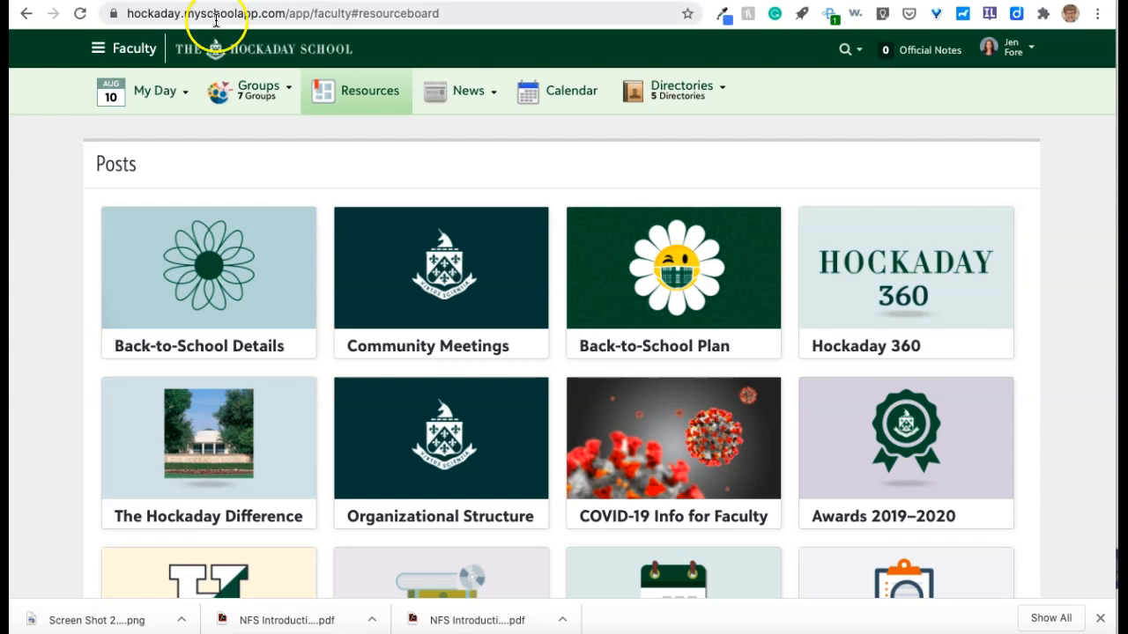
Show the Groups list for 20 - 21 : All Year to reveal the Chemistry (Lab) classes
left_click(260, 91)
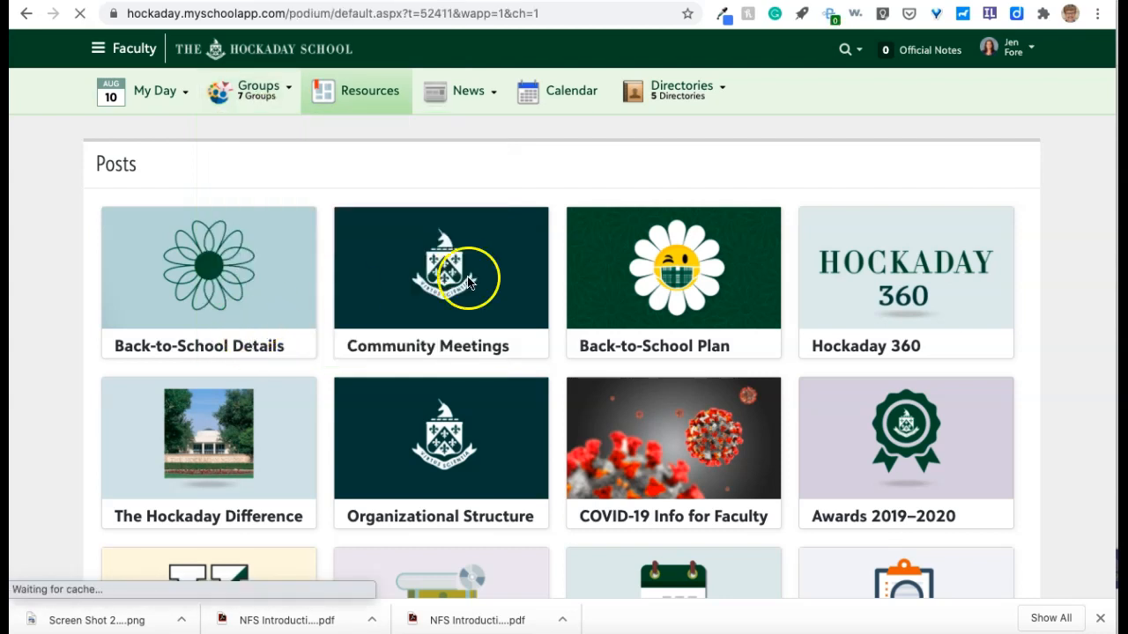
left_click(259, 86)
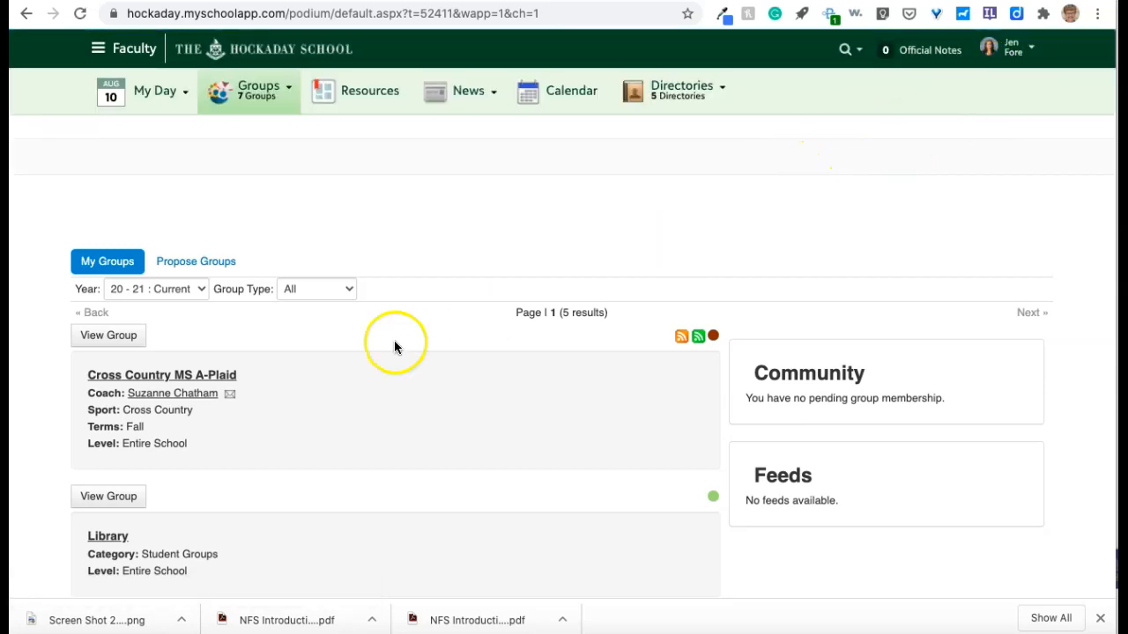
mouse_move(201, 291)
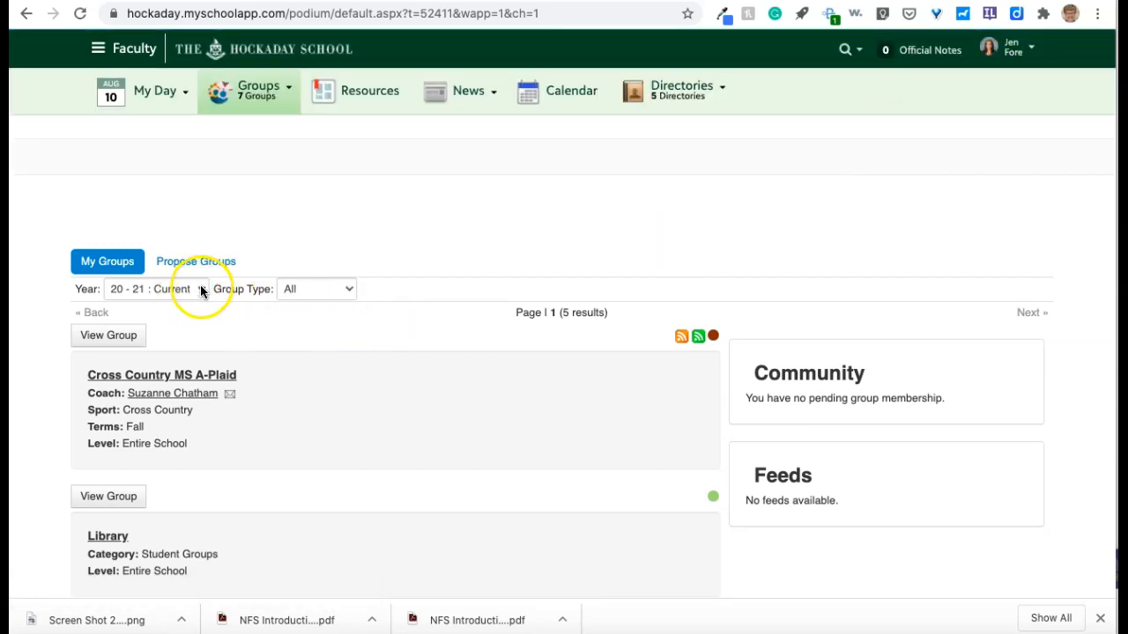
left_click(151, 289)
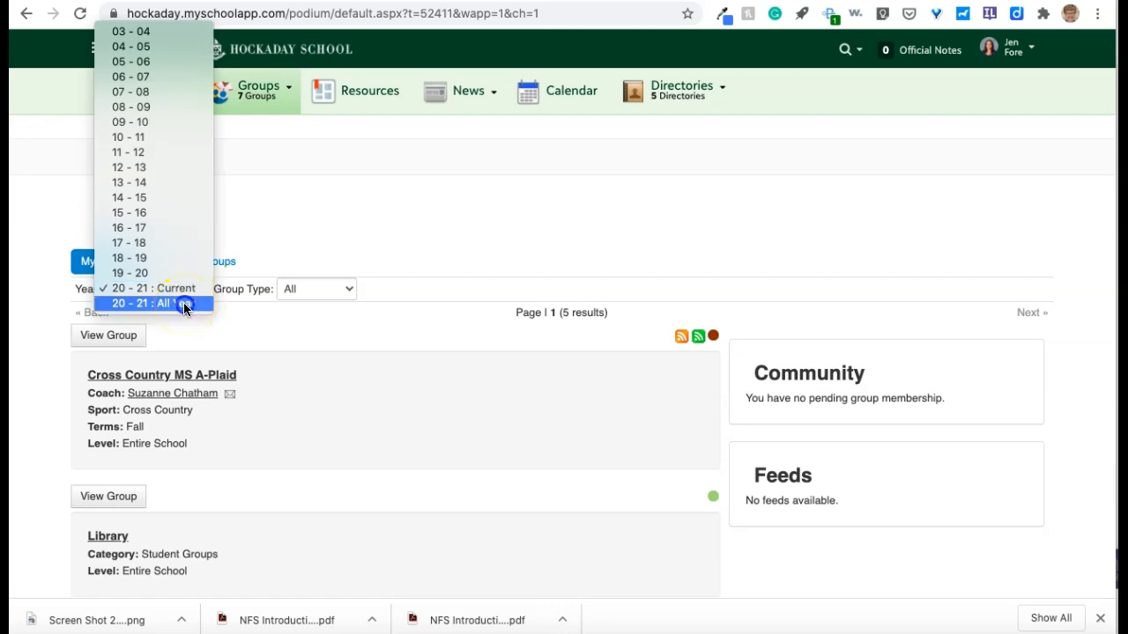
left_click(153, 302)
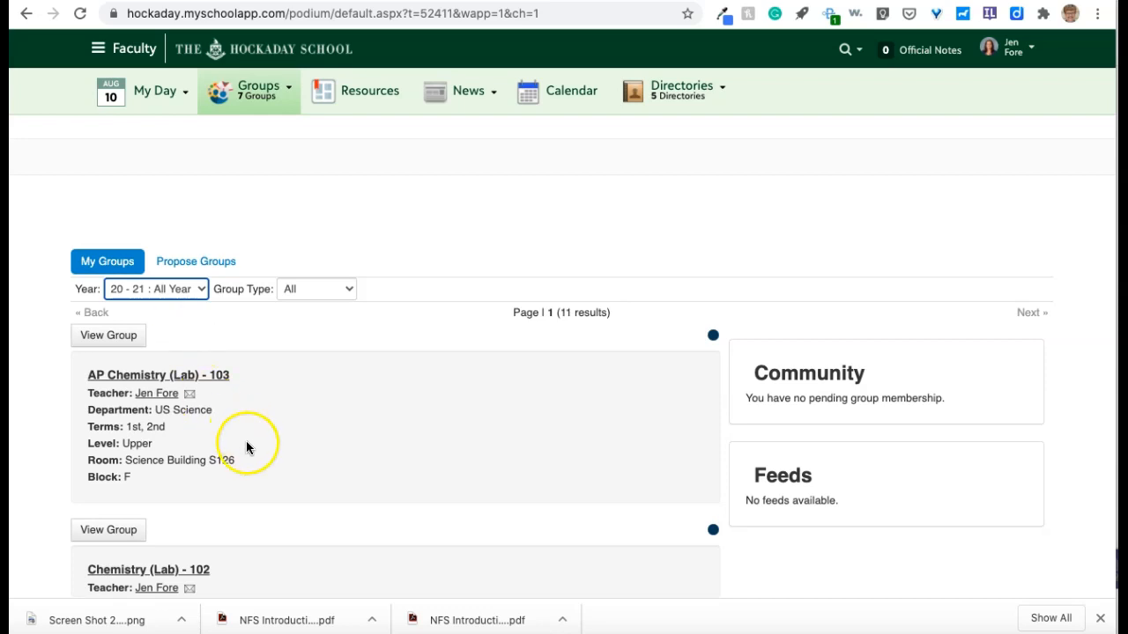
scroll("down", 3)
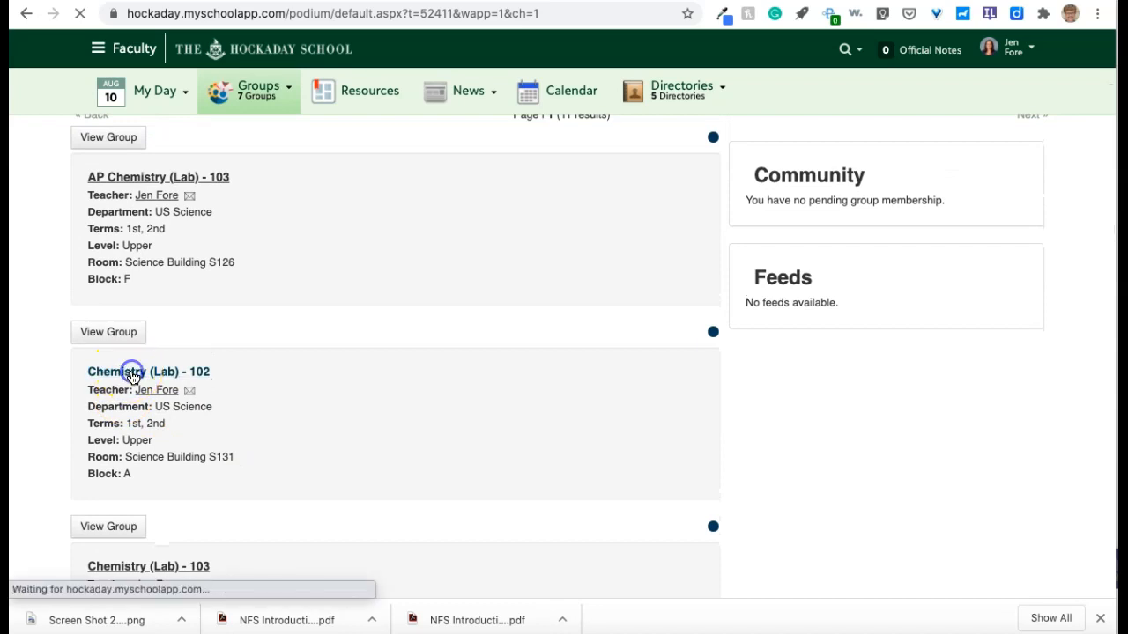
Open the Chemistry (Lab) - 102 group and view its welcome bulletin board
left_click(149, 371)
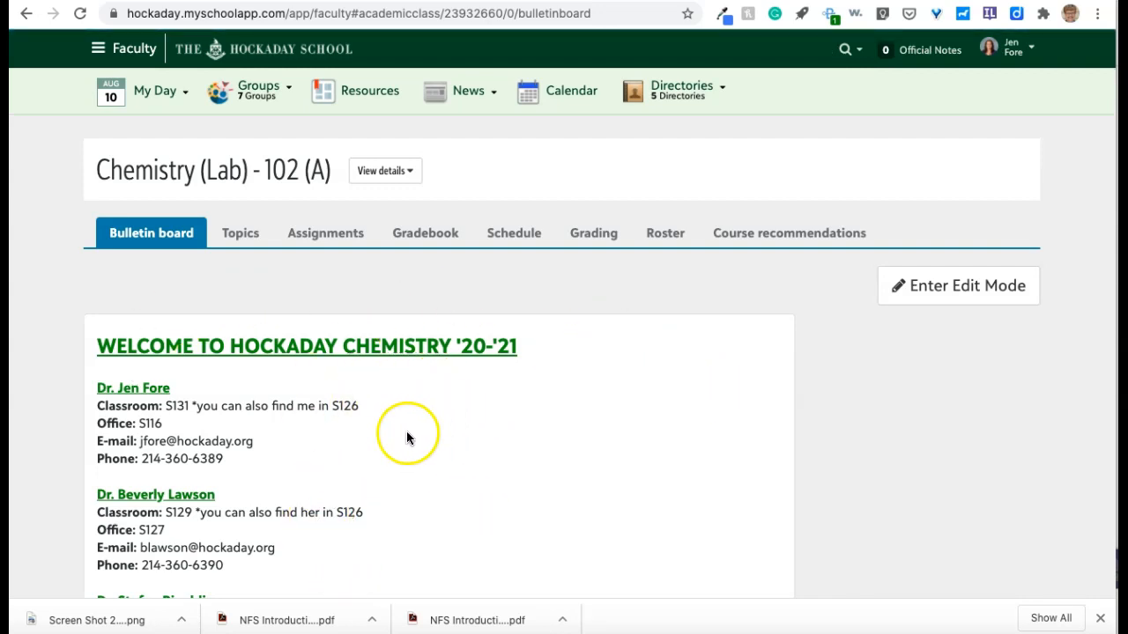
scroll("down", 3)
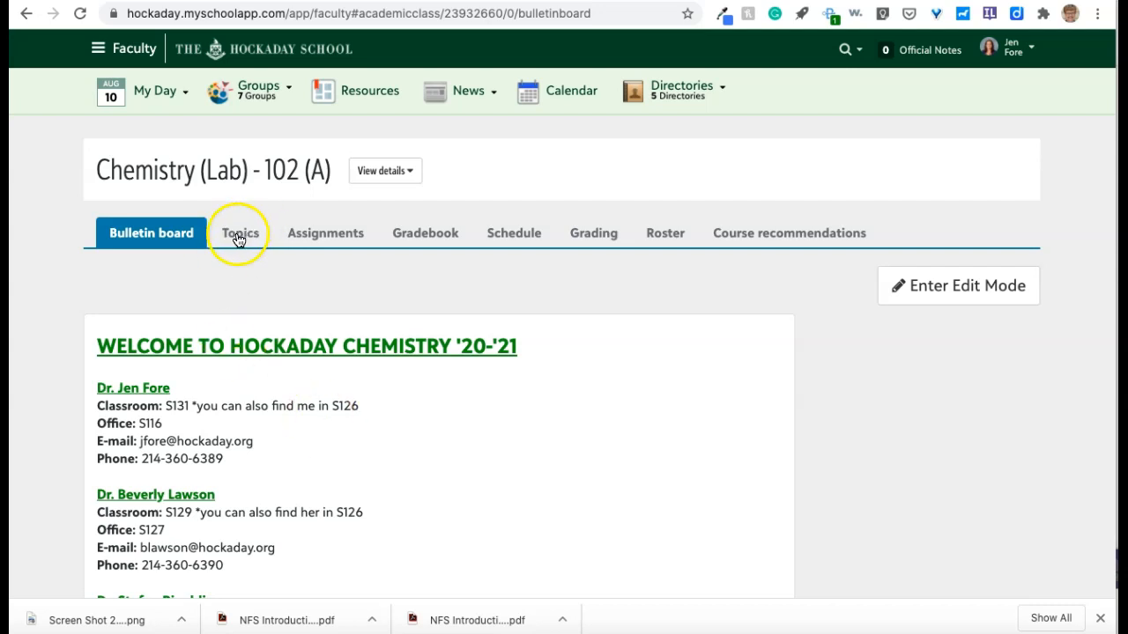
Start a topic import from the class's Topics tab
left_click(240, 233)
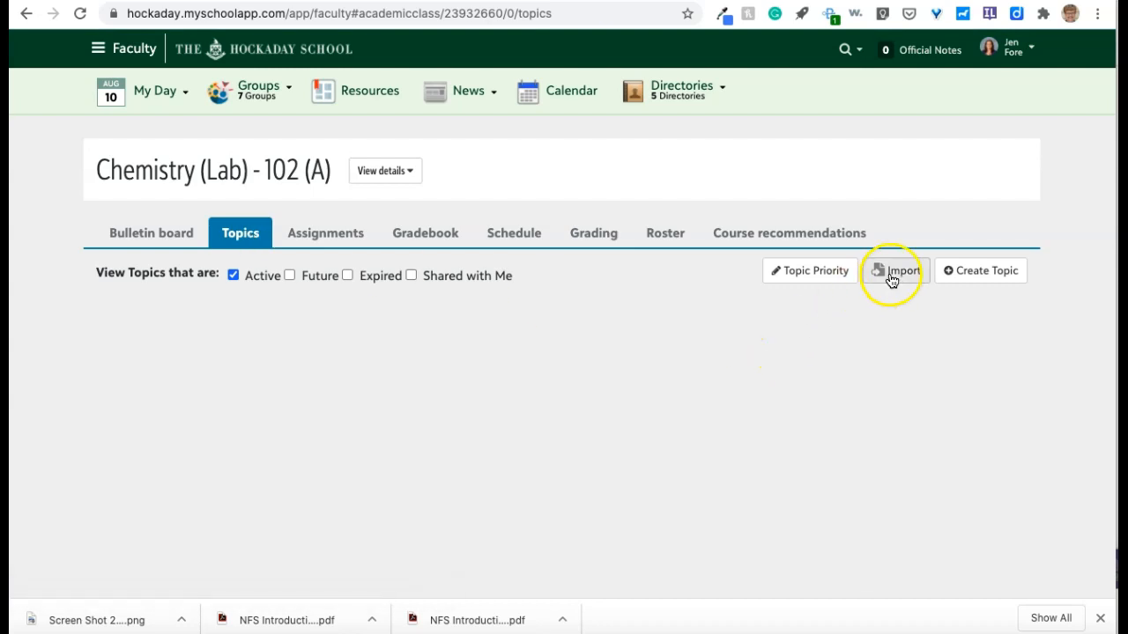
left_click(895, 270)
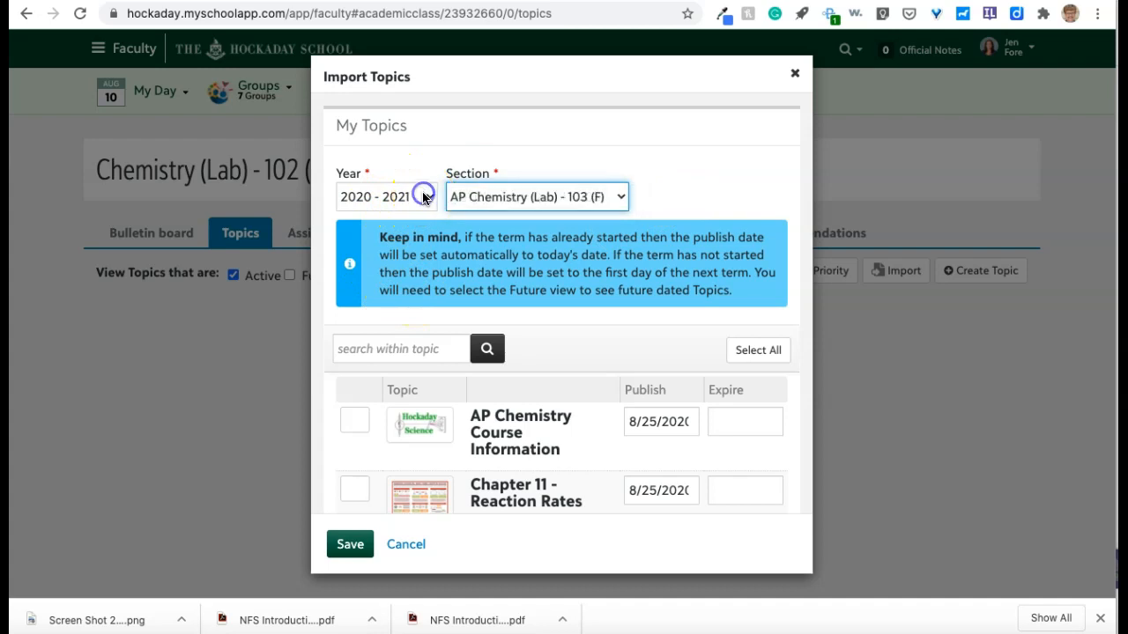
Import from year 2019 - 2020, section Chemistry (Lab) - 101 (G), and browse its topics
left_click(386, 196)
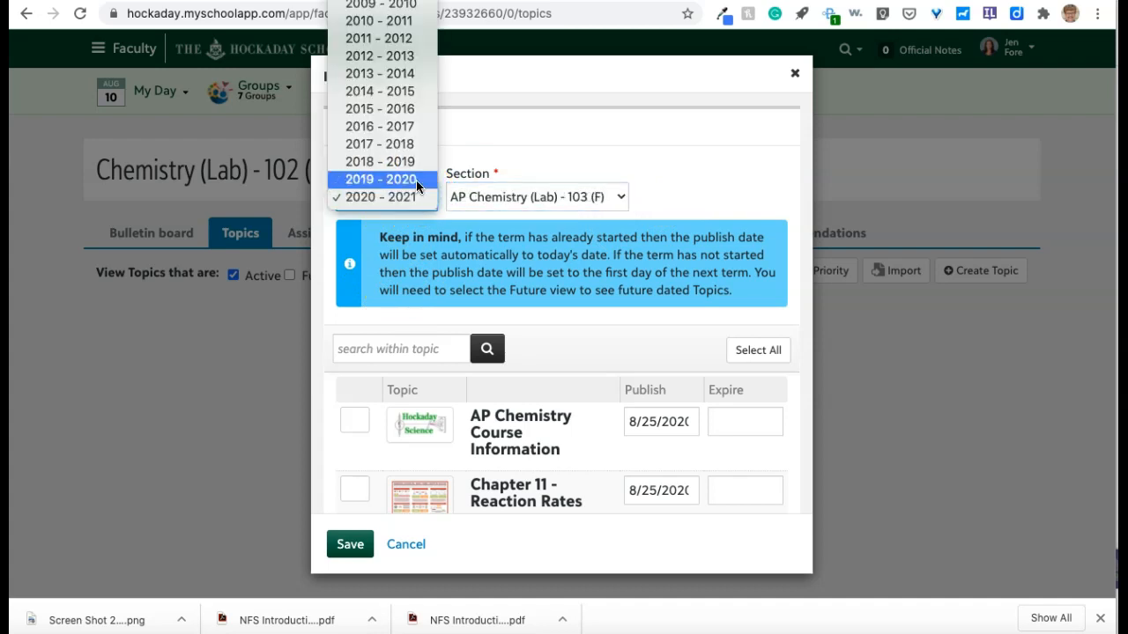
left_click(380, 179)
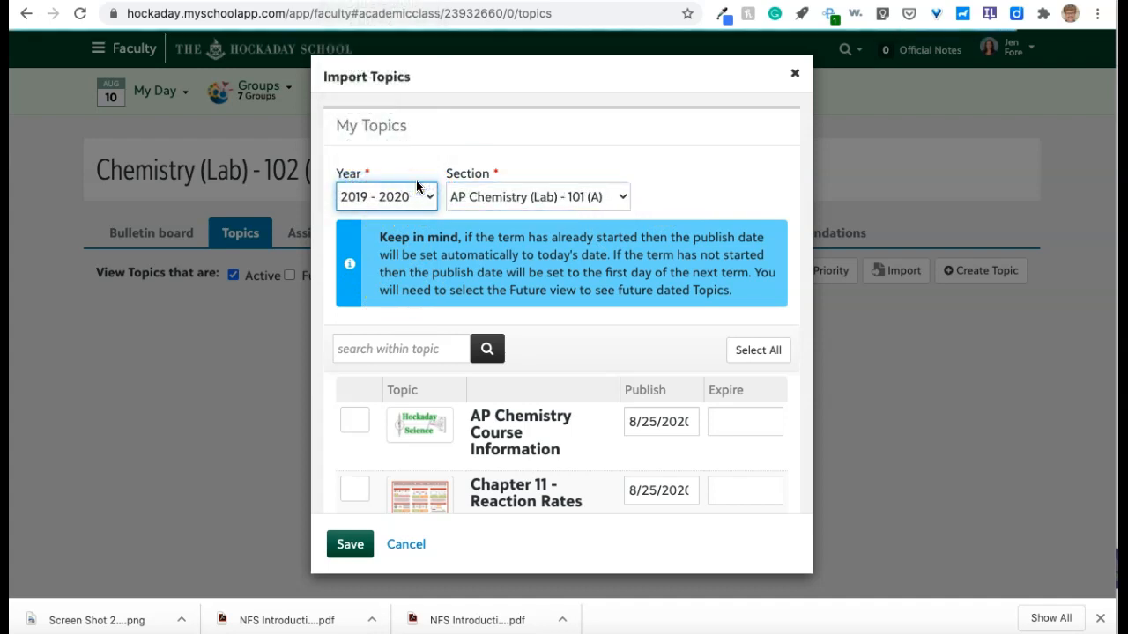
left_click(537, 196)
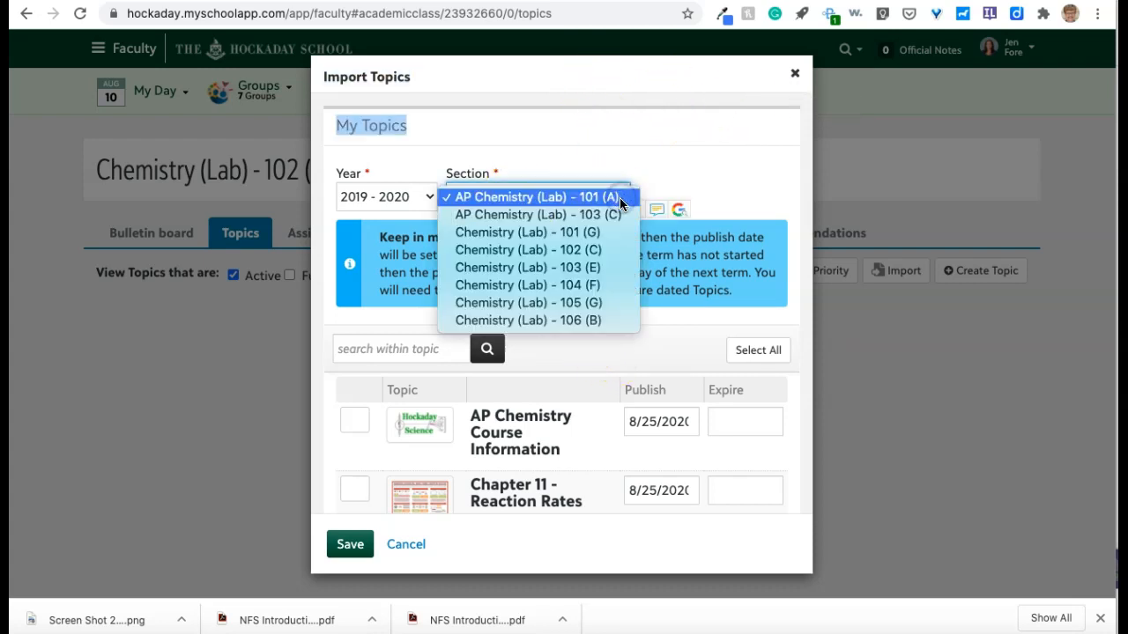
left_click(533, 196)
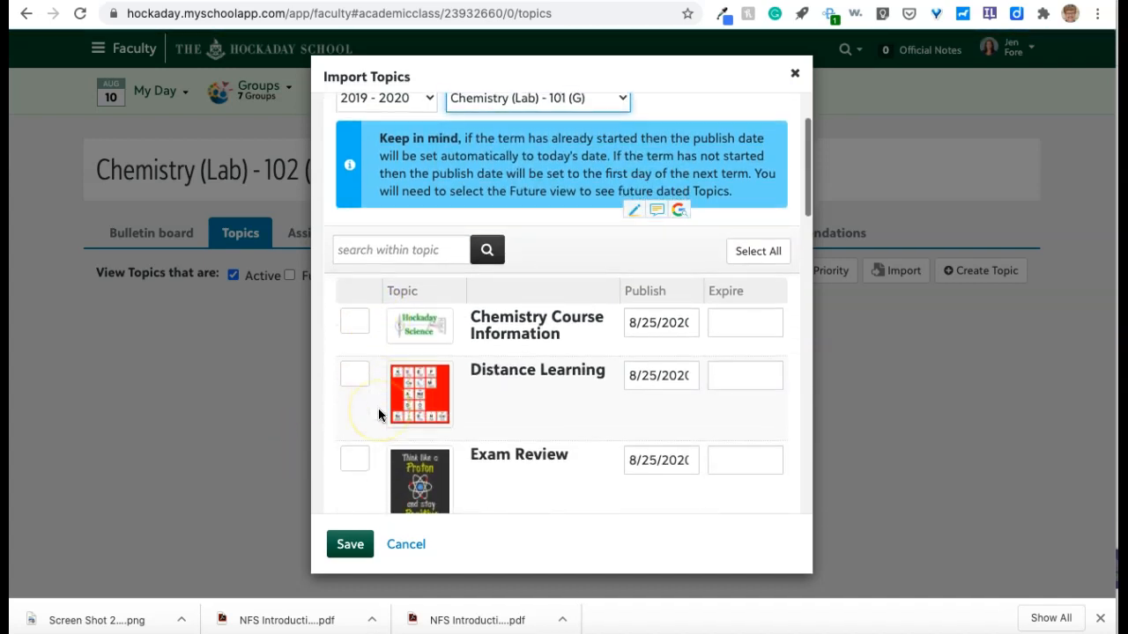
scroll("down", 3)
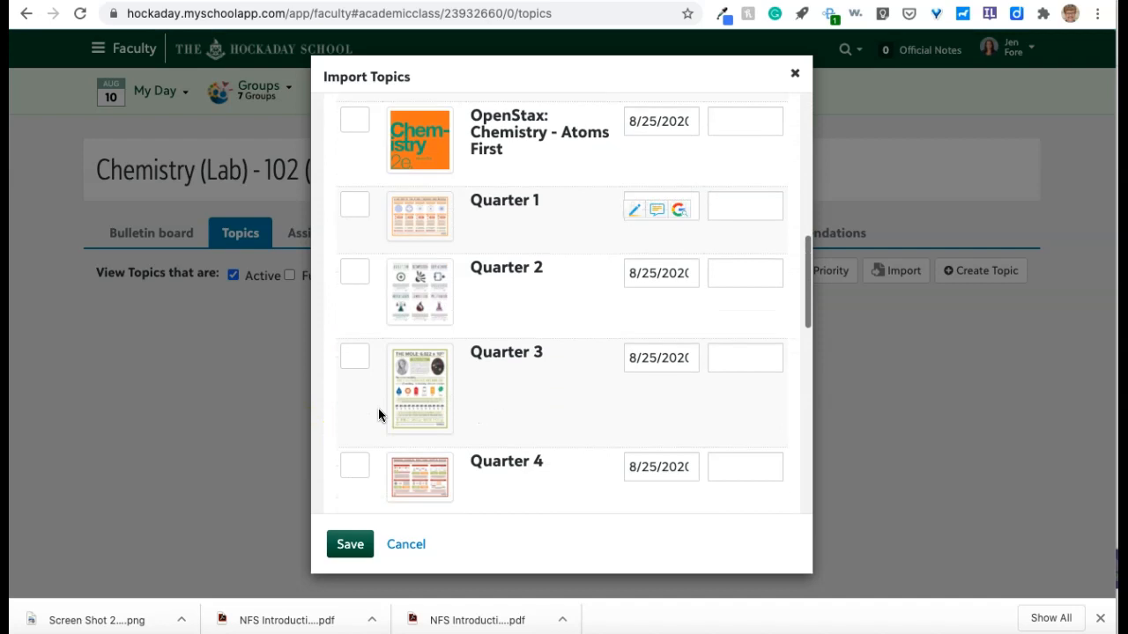
scroll("down", 3)
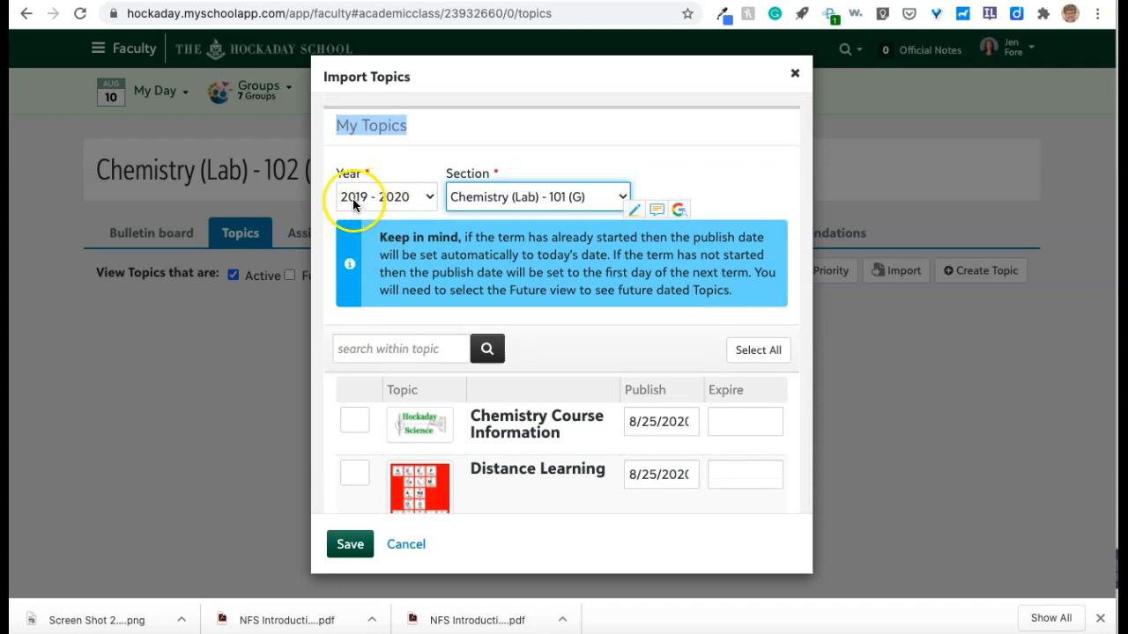
mouse_move(365, 391)
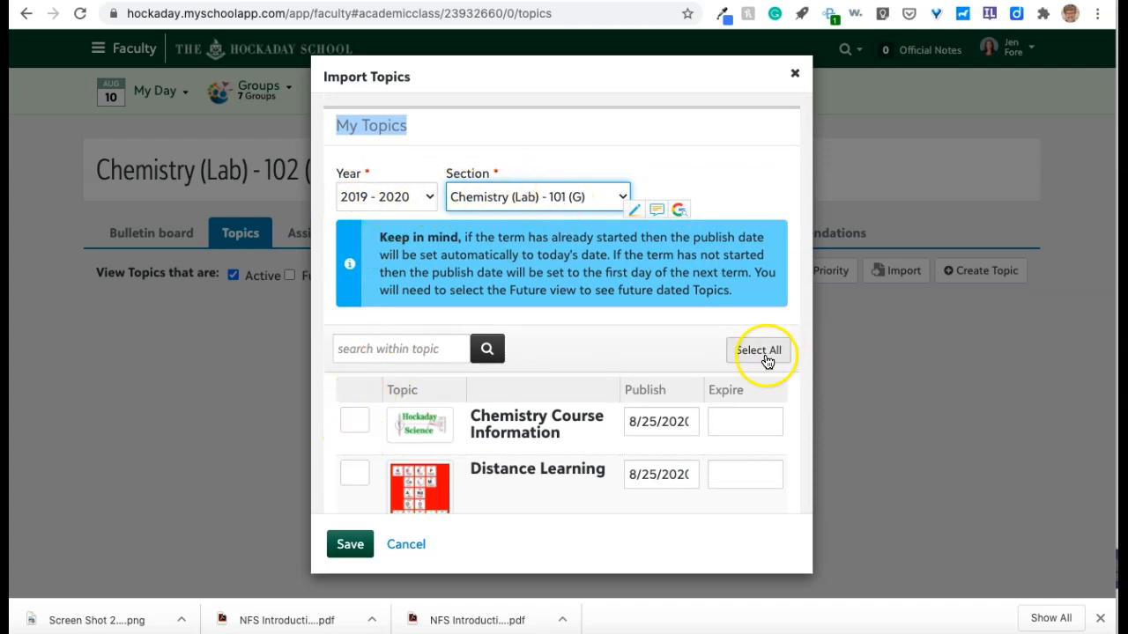
left_click(757, 350)
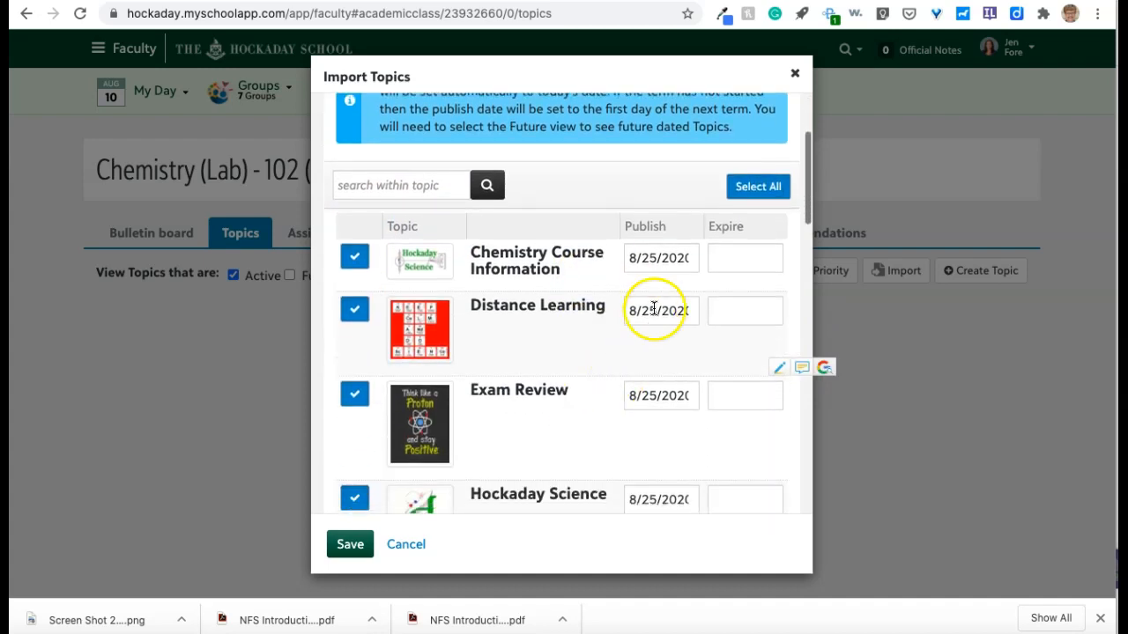
scroll("down", 3)
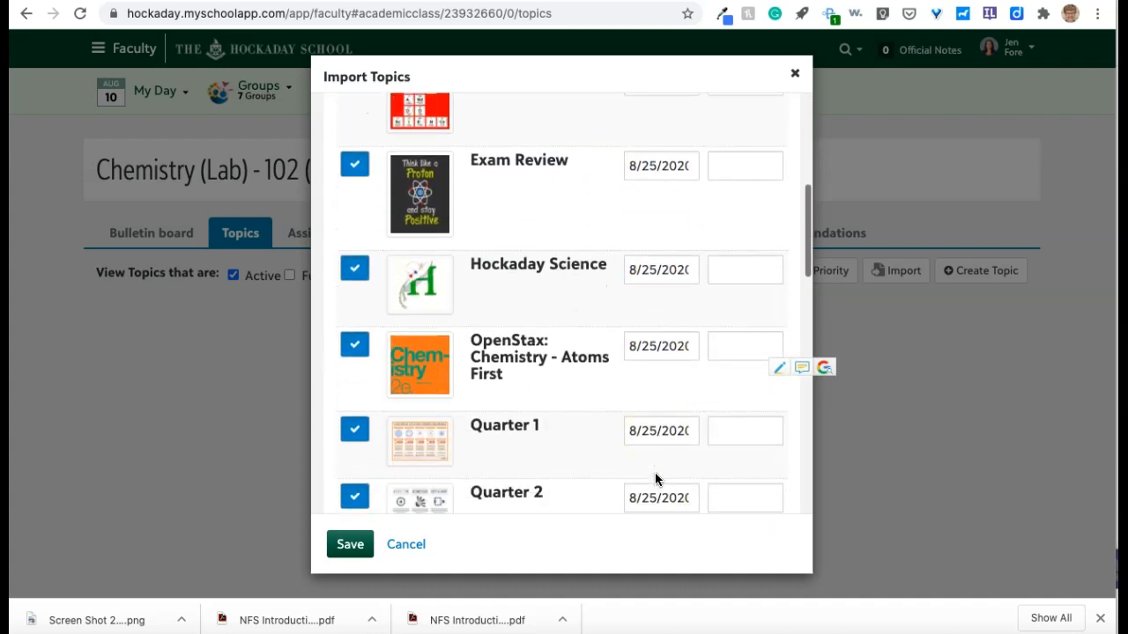
scroll("down", 3)
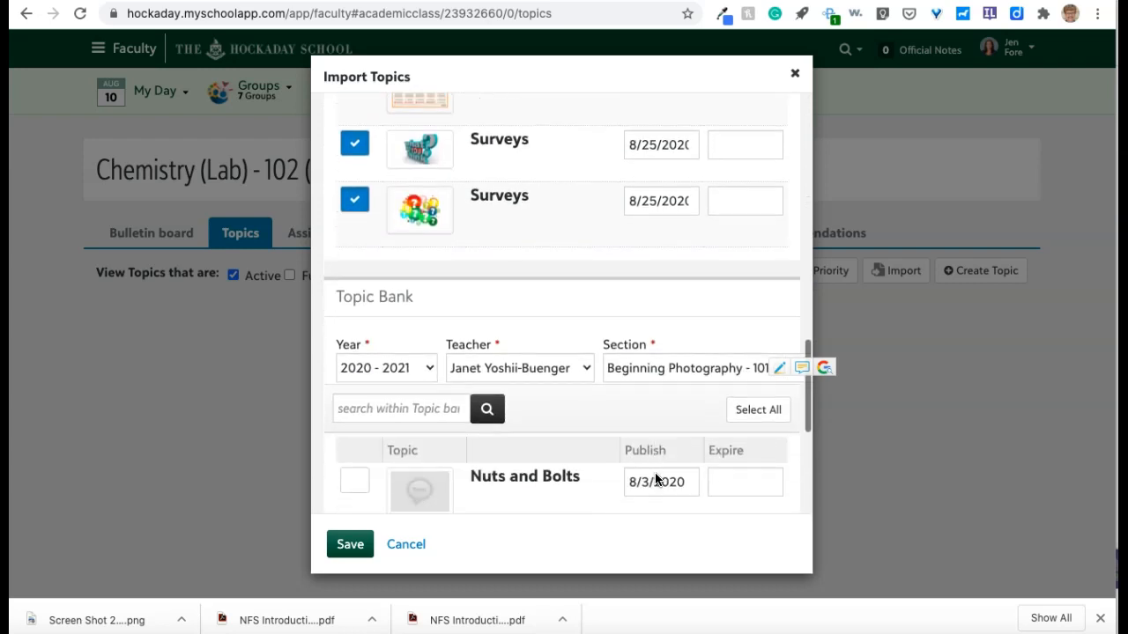
scroll("down", 3)
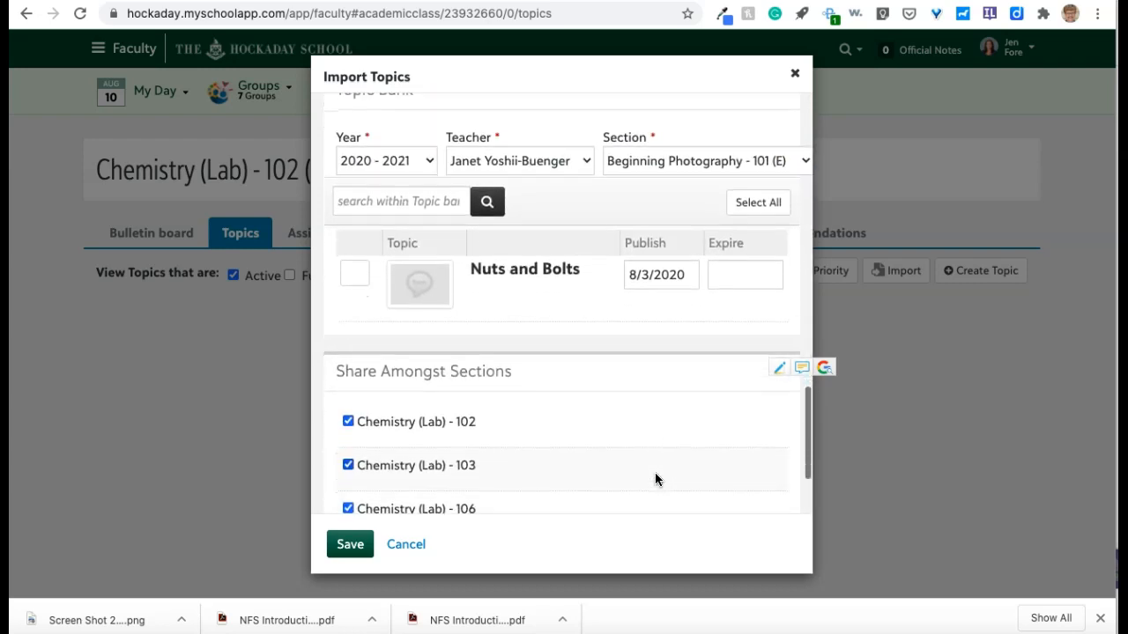
scroll("down", 3)
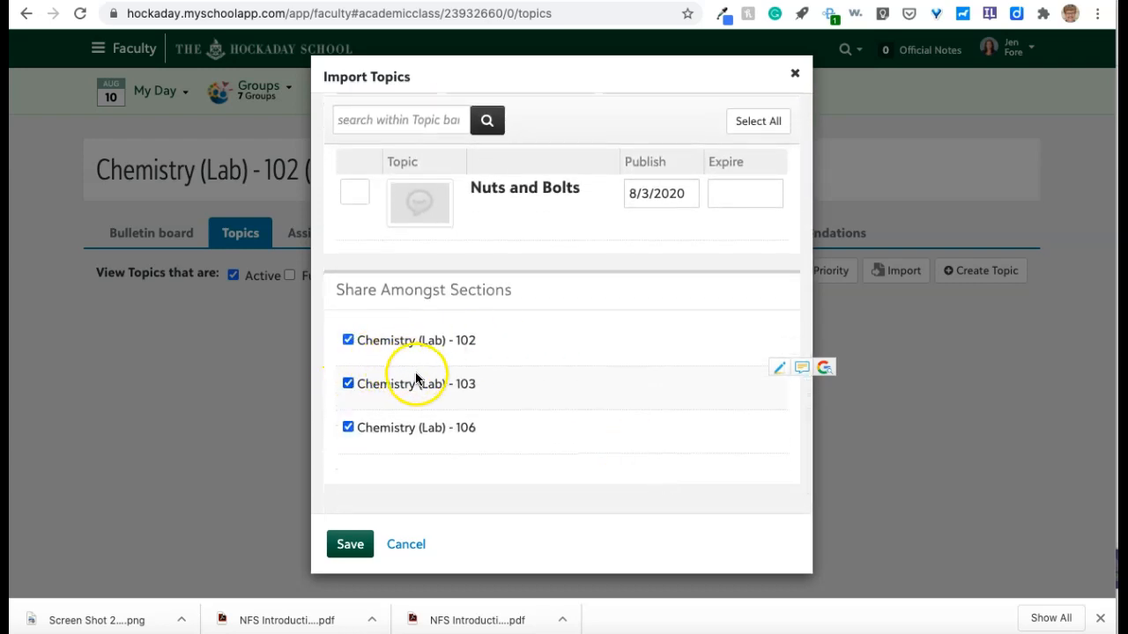
mouse_move(469, 357)
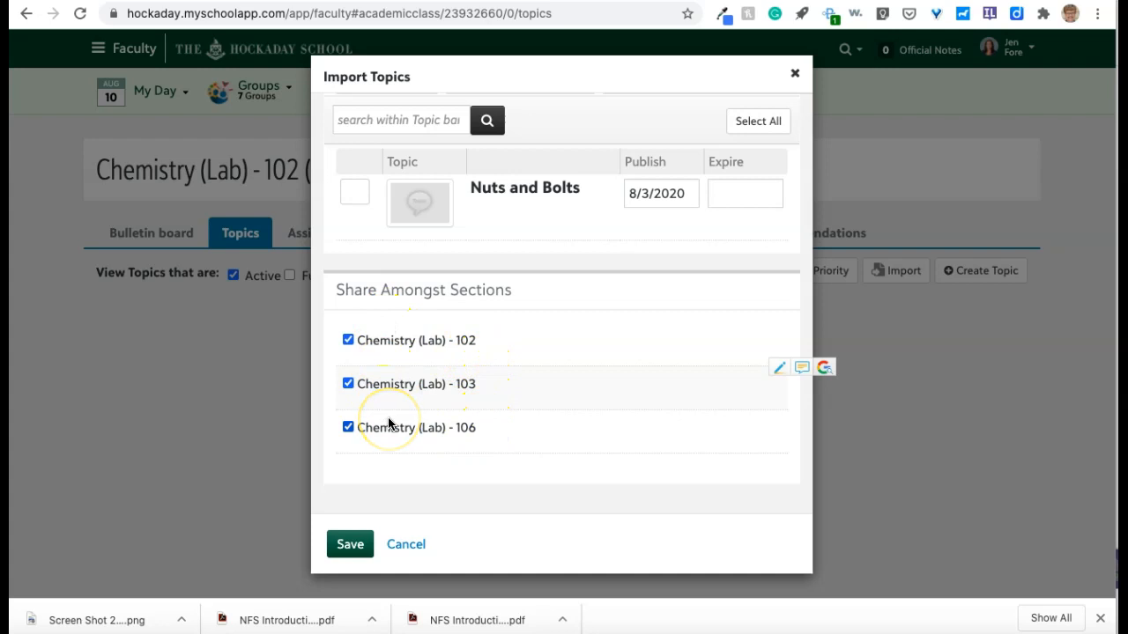
mouse_move(498, 401)
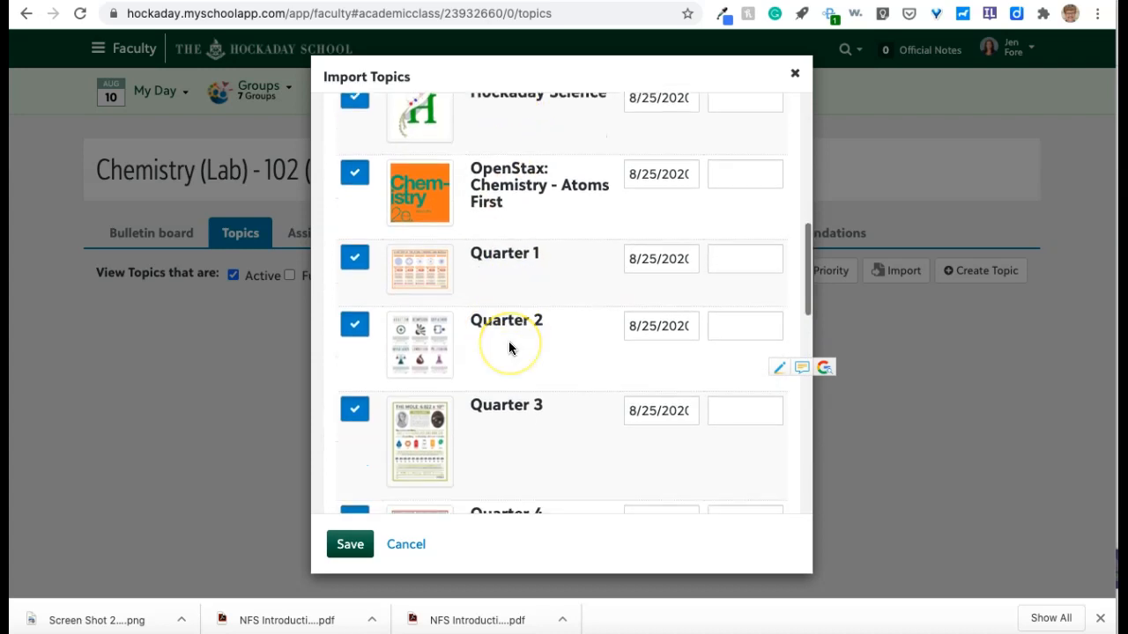
left_click(349, 544)
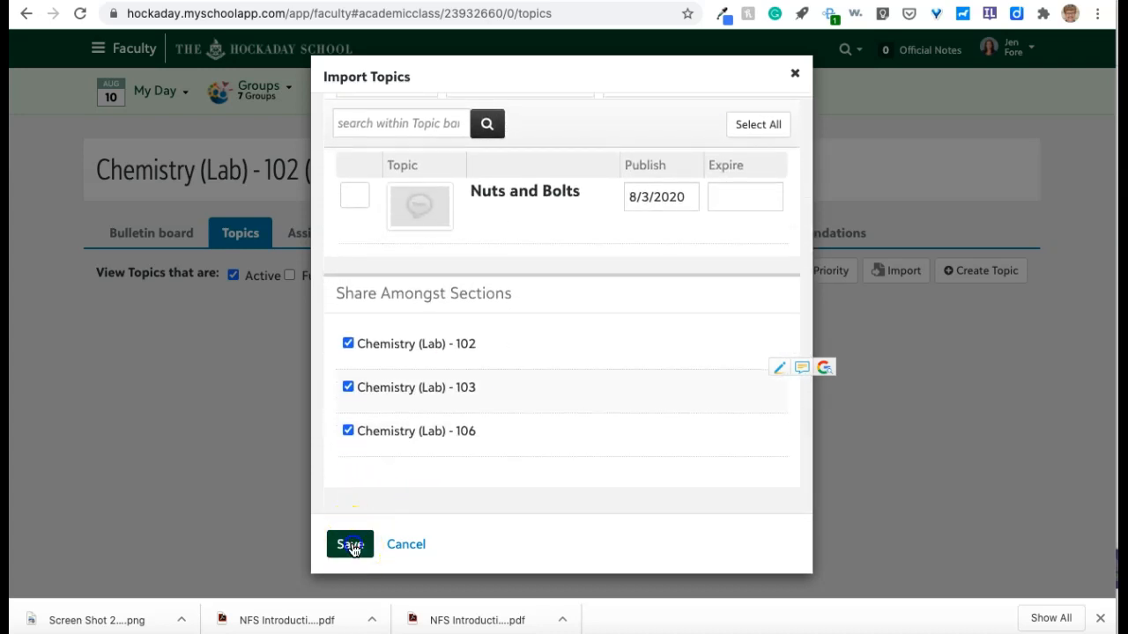
Save the topic import into Chemistry (Lab) - 102 (A) and check the Future view option
left_click(349, 544)
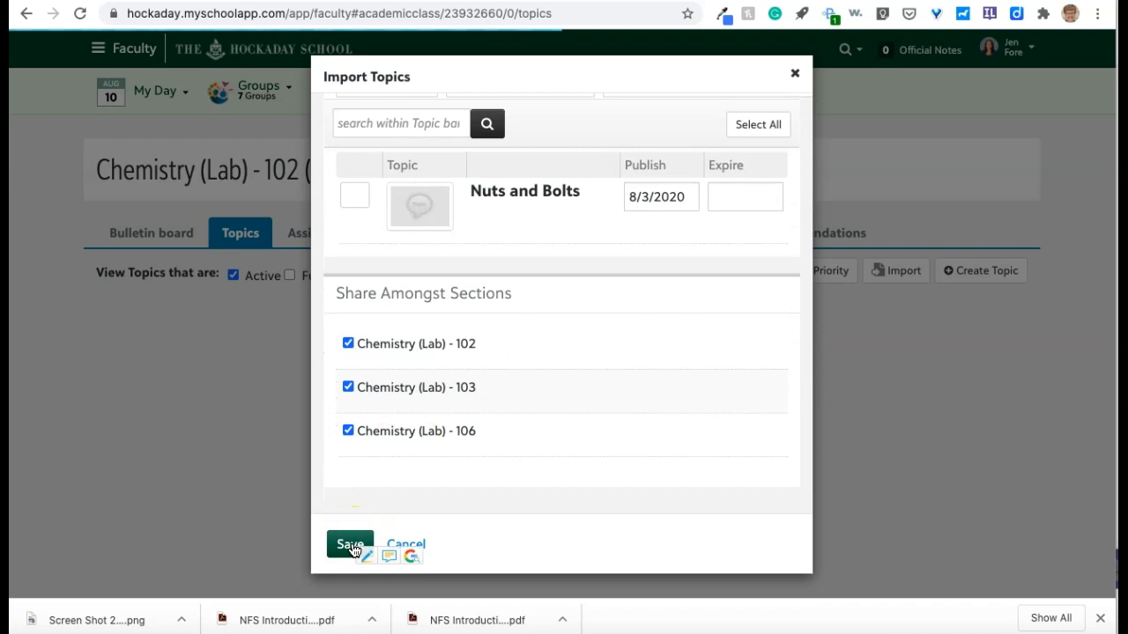
left_click(350, 543)
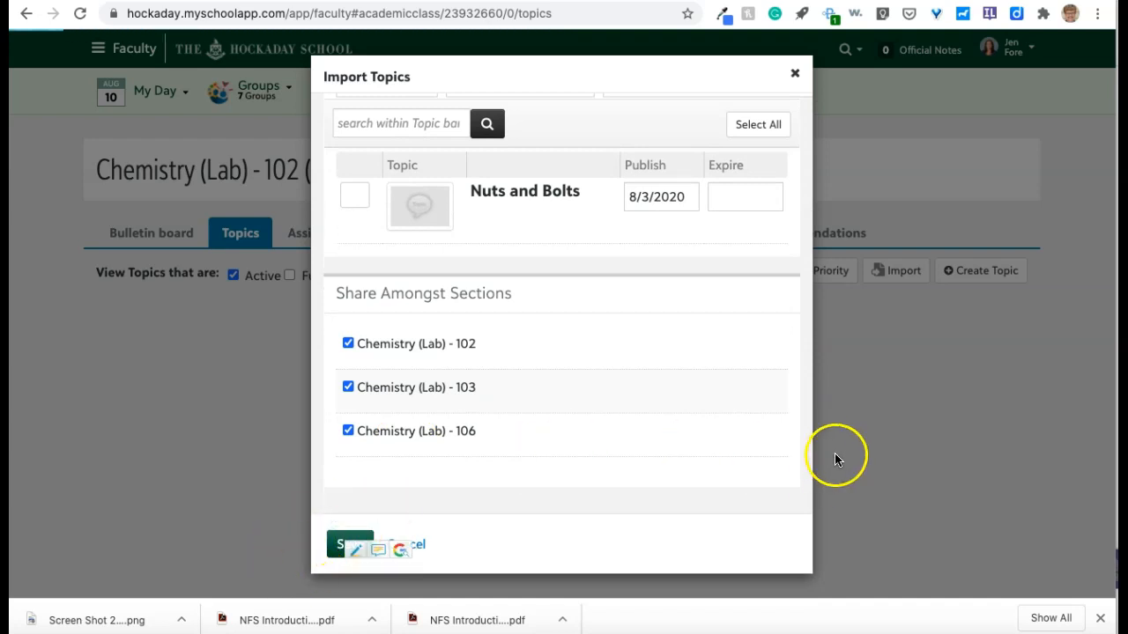
mouse_move(887, 439)
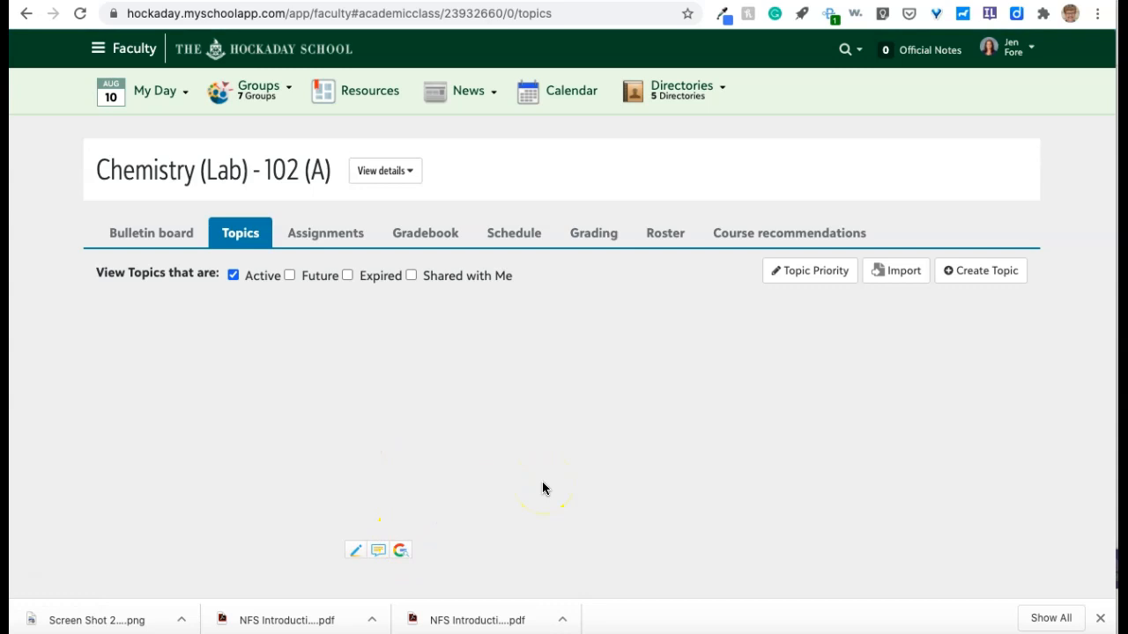
mouse_move(291, 274)
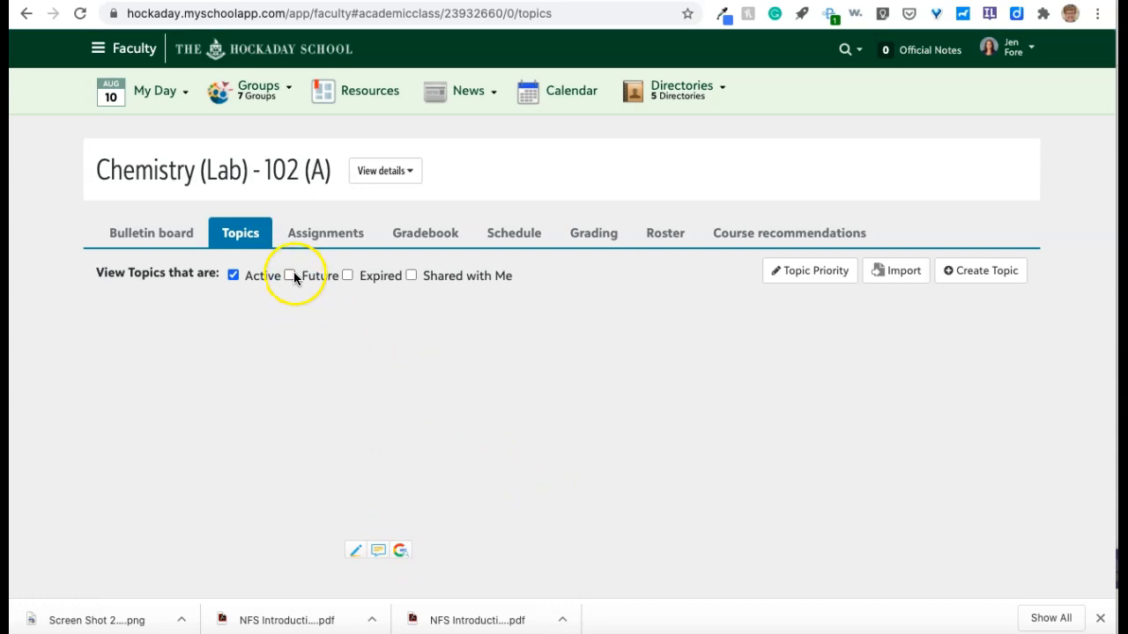
left_click(290, 275)
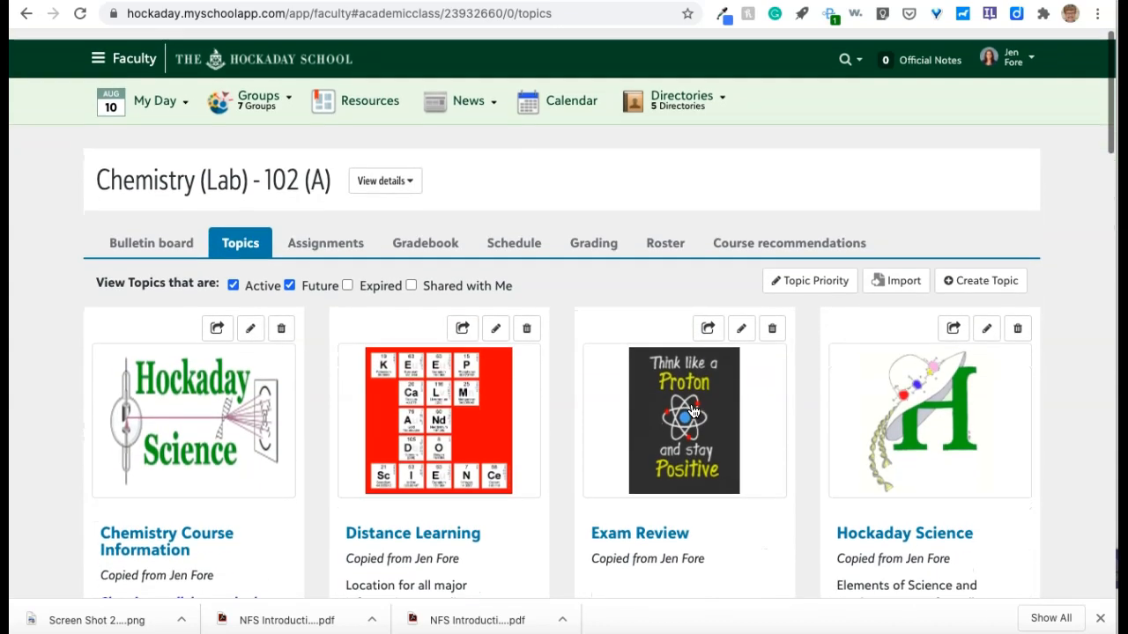
Scroll through the Topics page to review cards like Exam Review and Hockaday Science
scroll("down", 3)
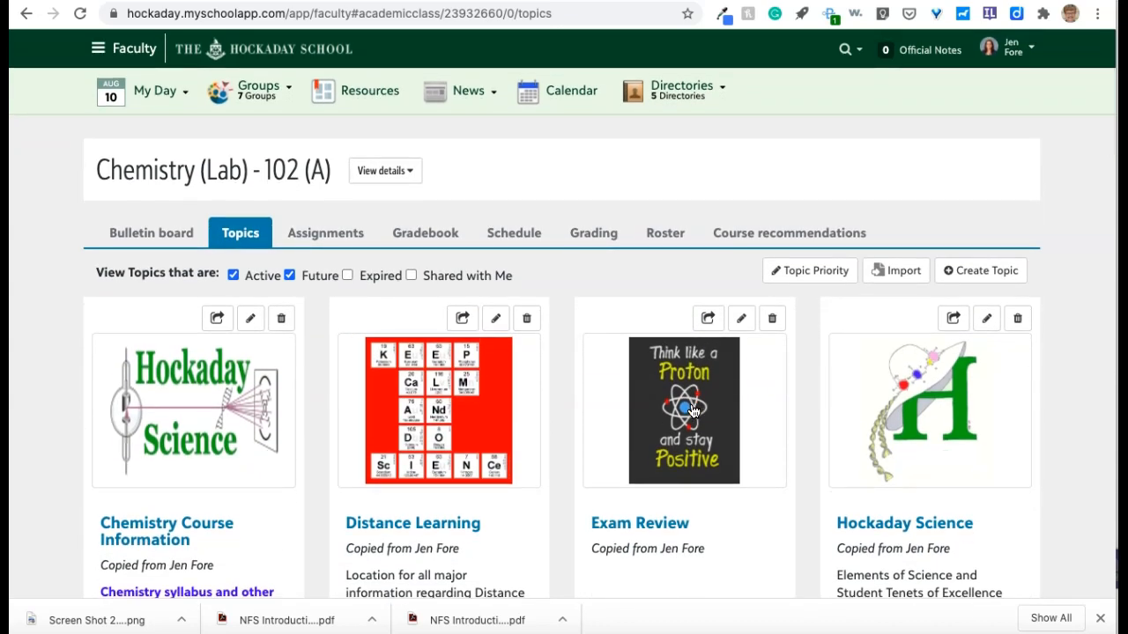
mouse_move(986, 271)
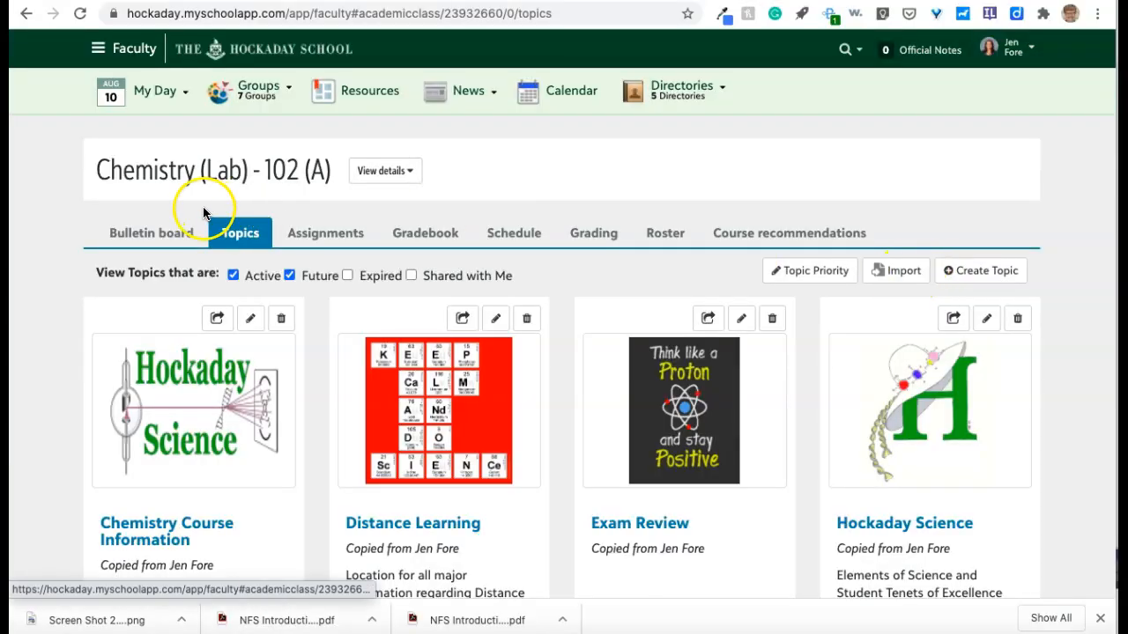
mouse_move(897, 270)
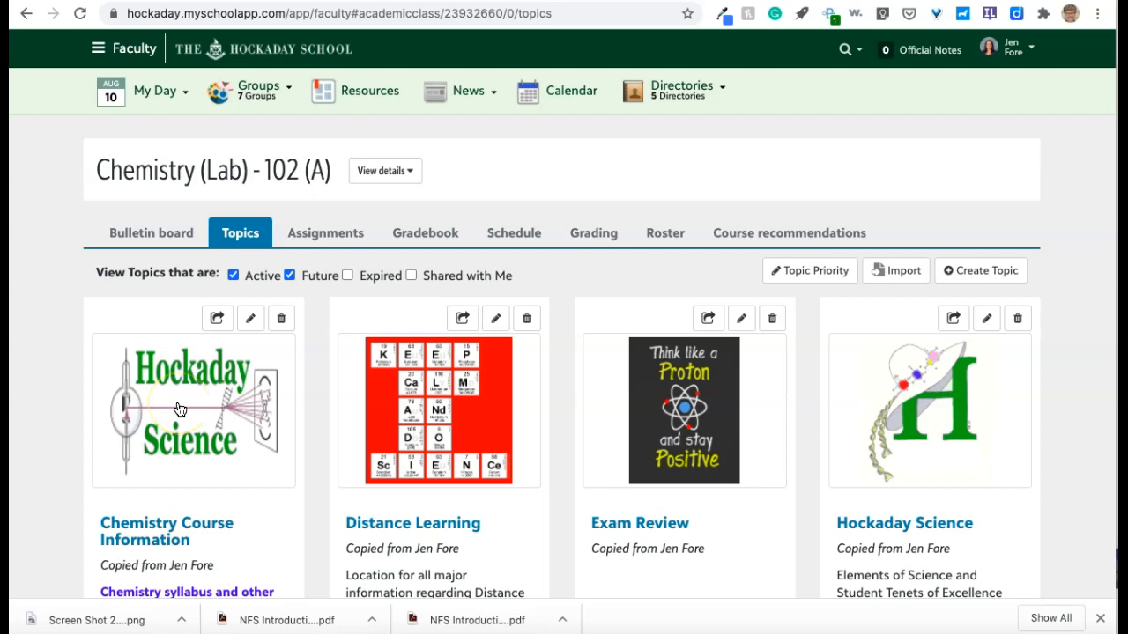
scroll("down", 3)
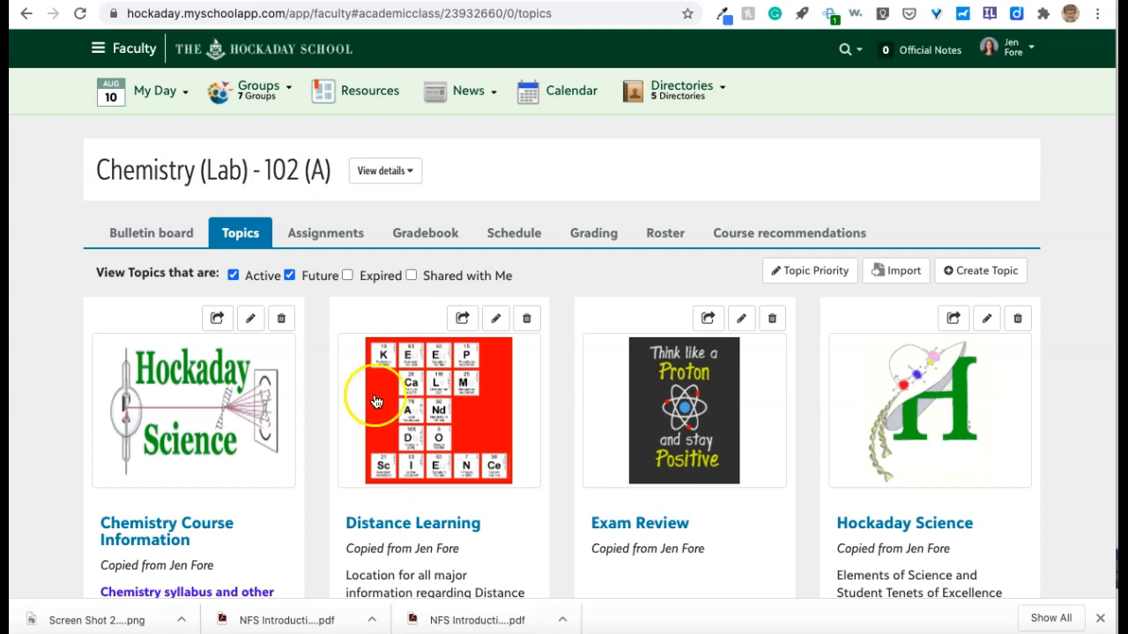
mouse_move(339, 458)
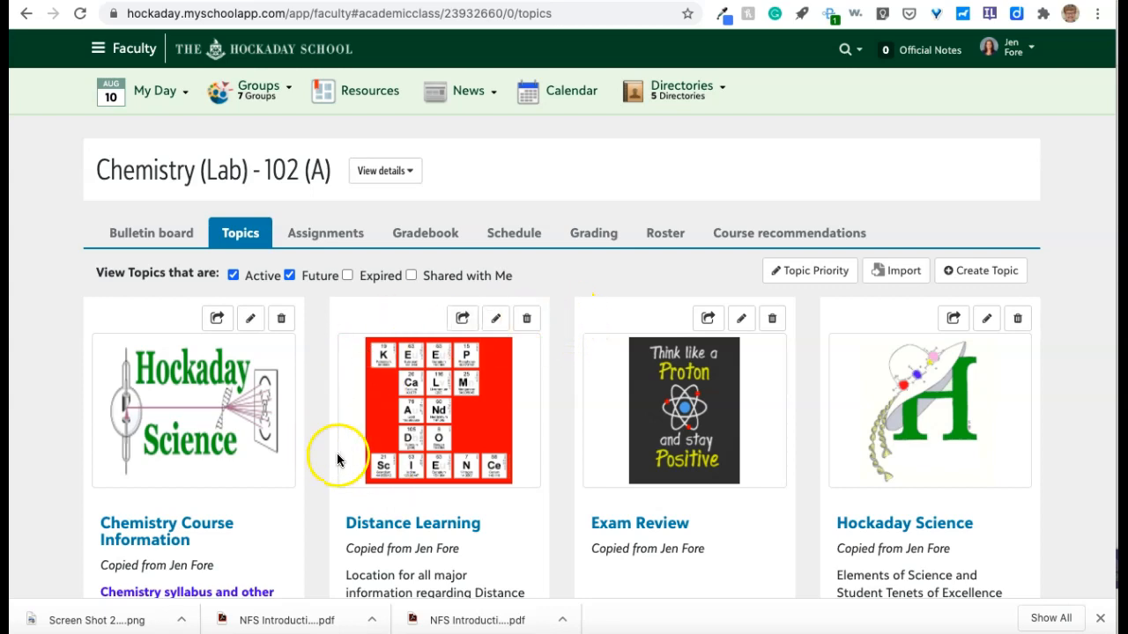
mouse_move(398, 499)
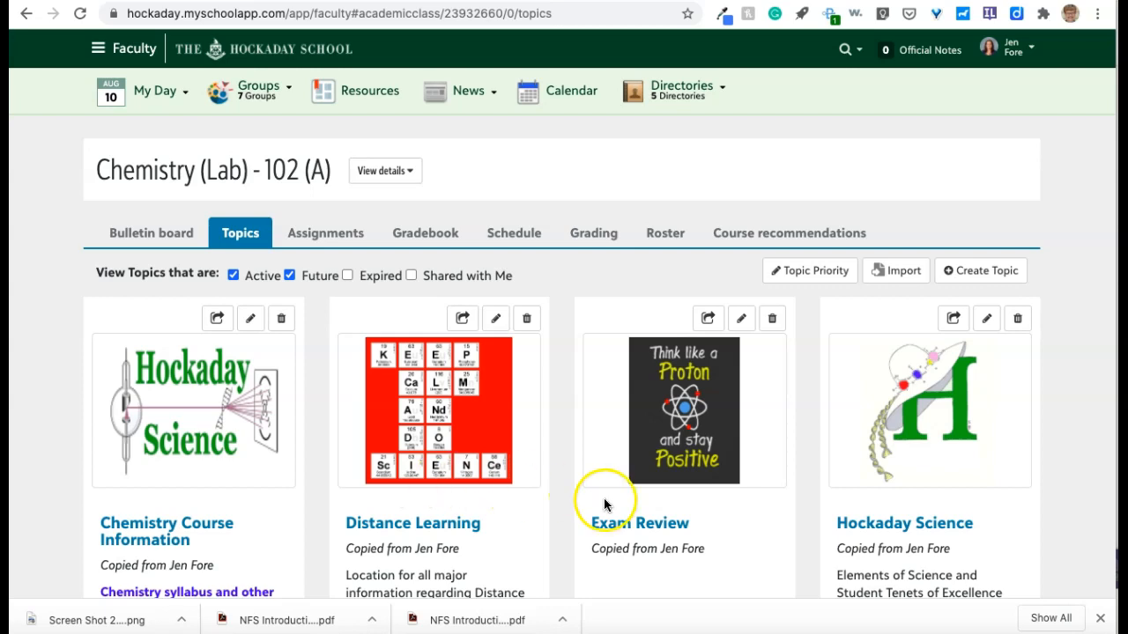
mouse_move(355, 475)
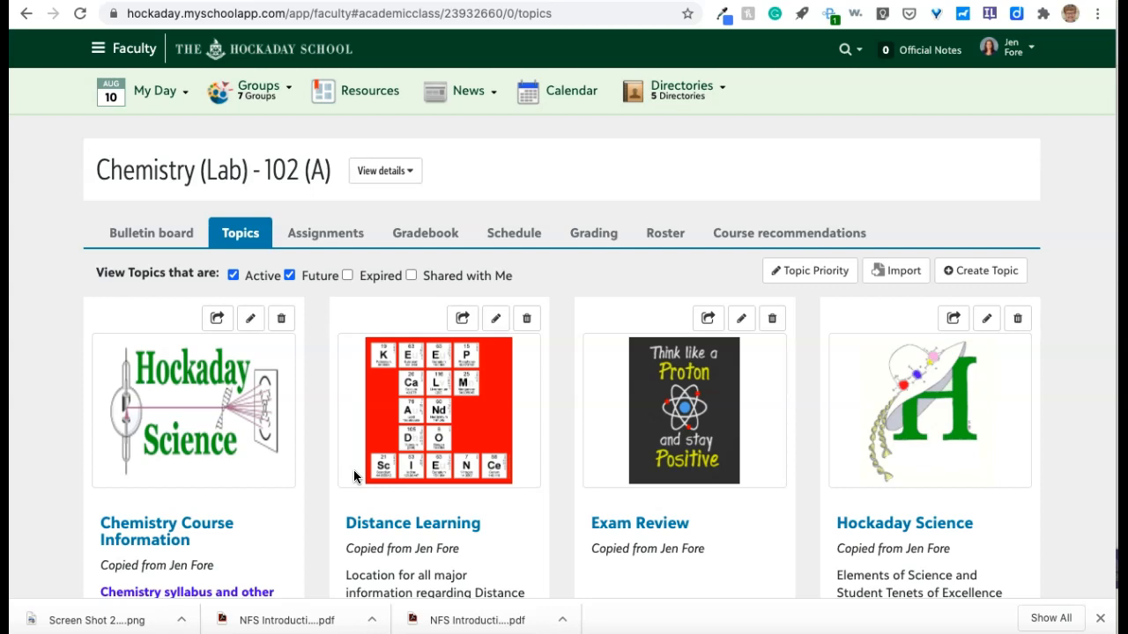
mouse_move(187, 297)
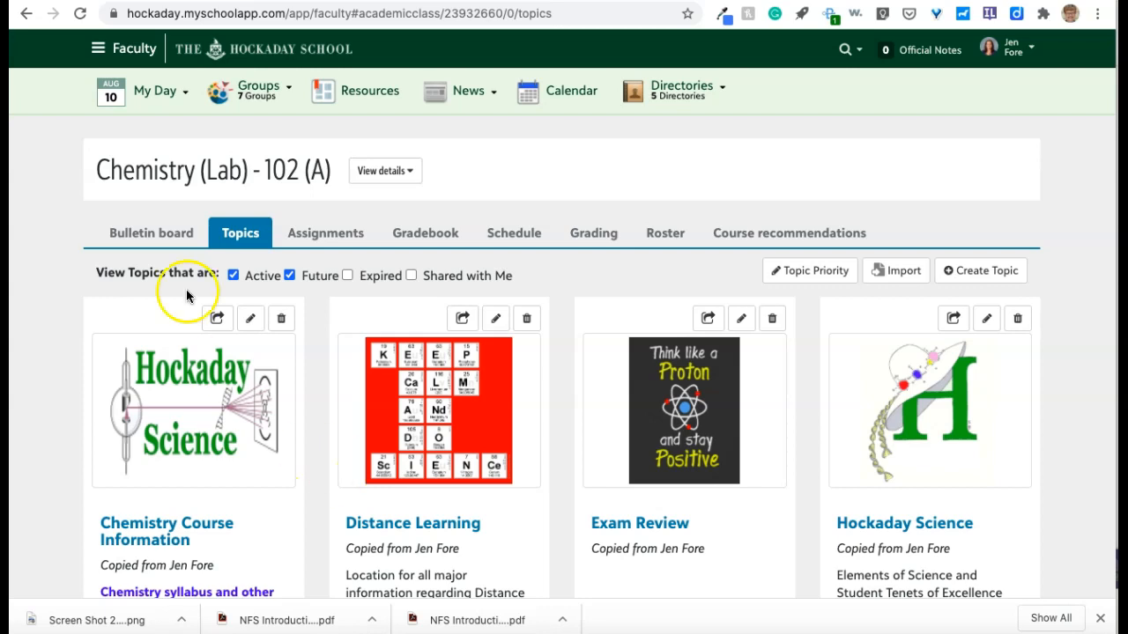